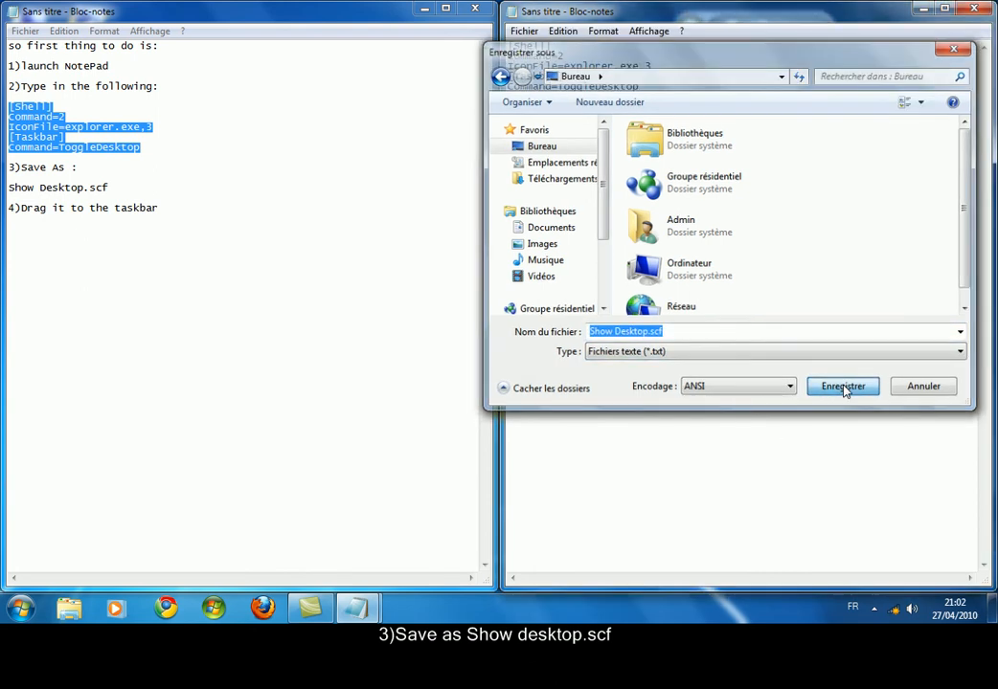
Confirm the Save As dialog to save the file as Show Desktop.scf
left_click(843, 387)
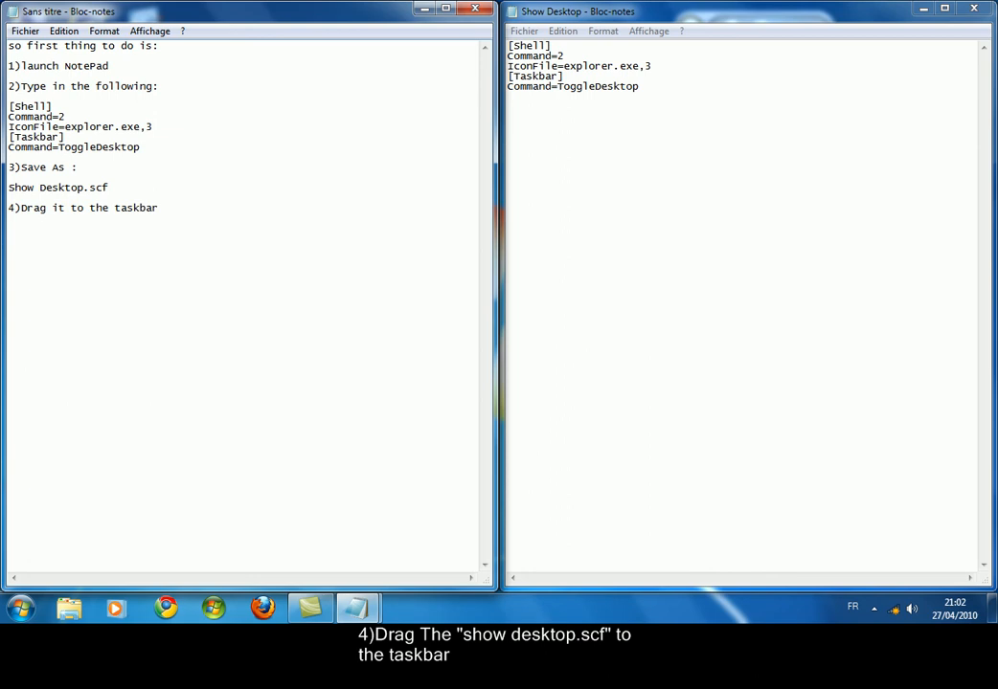
Add the closing line 'and finally when you want to show your' below step 4
type("and finally when you want to show your")
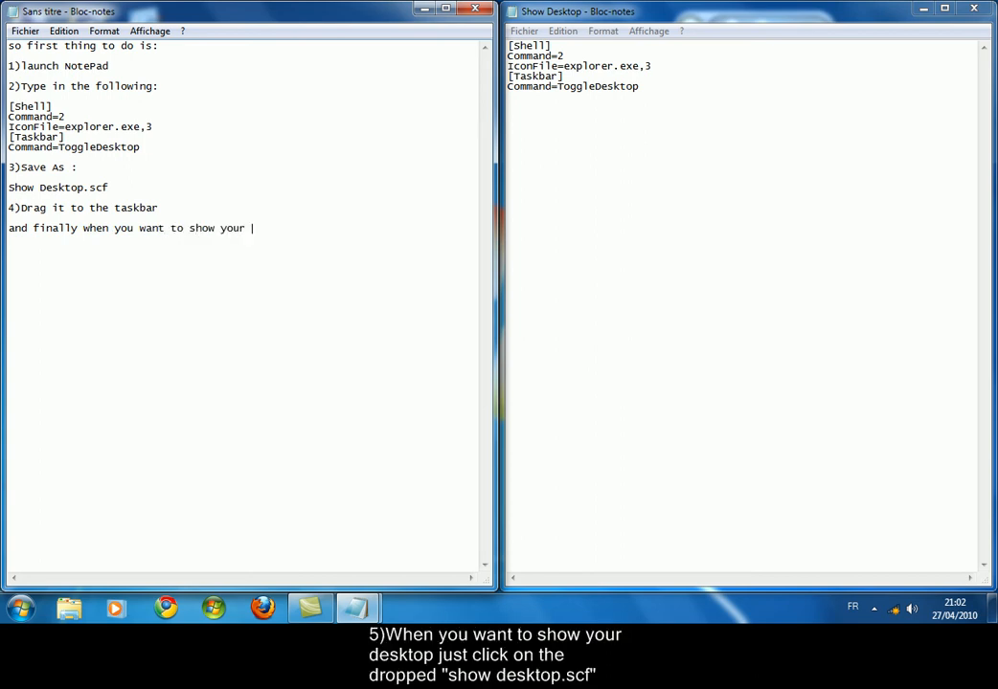